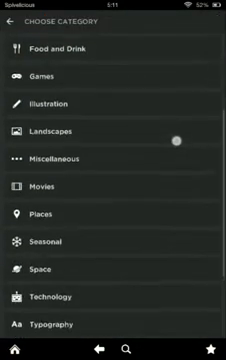
# - Return to Aviate's collections home screen showing Social, Productivity, Utilities, Photography, Entertainment and Games
pyautogui.scroll(-3)
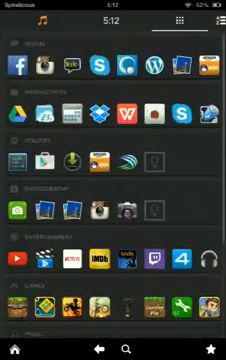
# - Launch Root Explorer from the A-Z apps grid so it shows the device's root folder
pyautogui.click(210, 22)
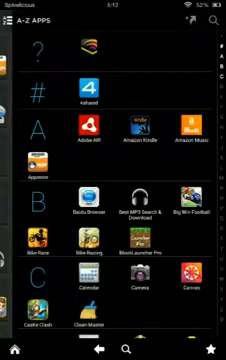
pyautogui.scroll(-3)
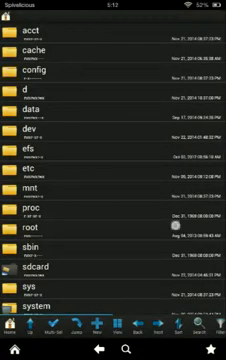
# - Navigate from the root directory into /data/app, listing the installed APK files
pyautogui.scroll(-3)
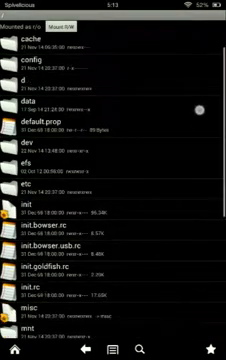
pyautogui.scroll(-3)
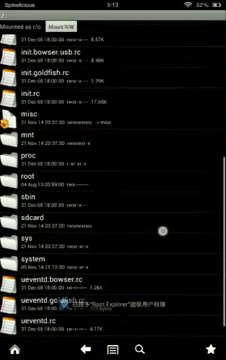
pyautogui.scroll(3)
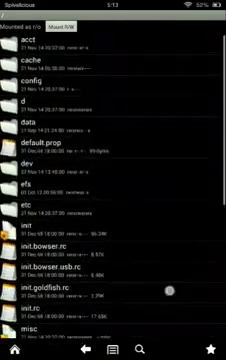
pyautogui.scroll(-3)
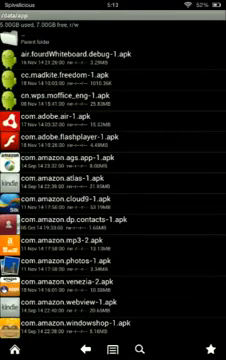
# - Scroll /data/app to the Aviate launcher APK and mark it for Move
pyautogui.scroll(-3)
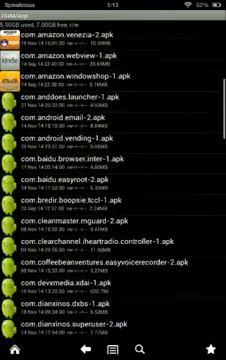
pyautogui.scroll(-3)
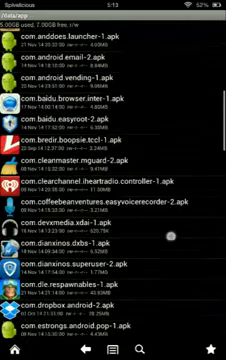
pyautogui.scroll(-3)
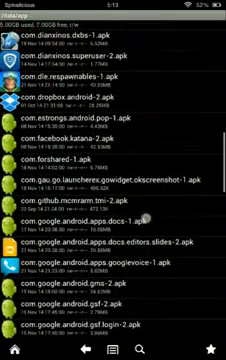
pyautogui.scroll(-3)
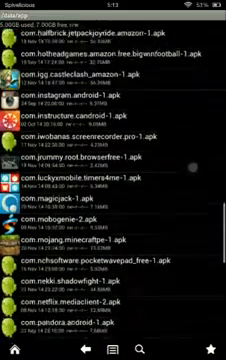
pyautogui.scroll(-3)
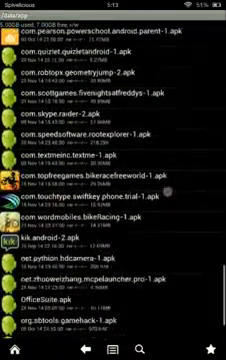
pyautogui.scroll(-3)
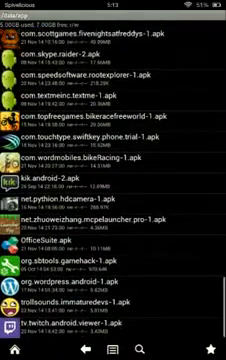
pyautogui.scroll(-3)
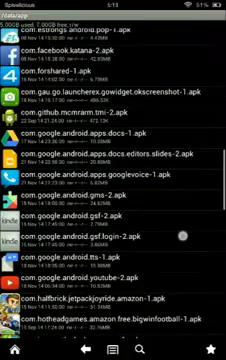
# - Navigate back up to the root directory with the APK held ready to paste
pyautogui.scroll(3)
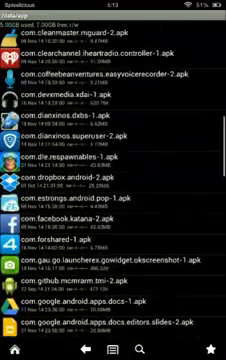
pyautogui.scroll(3)
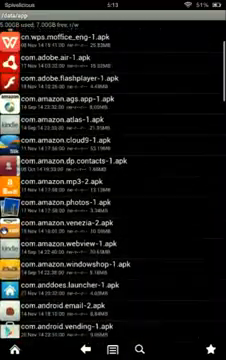
pyautogui.scroll(3)
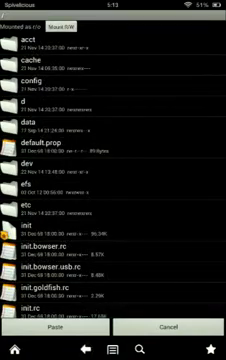
# - Mount /system/app read-write, paste the APK there and confirm com.tul.aviate-1.apk is listed
pyautogui.scroll(-3)
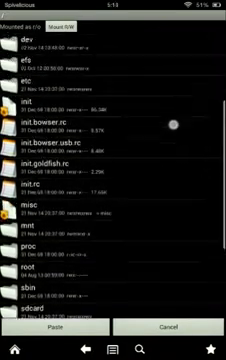
pyautogui.scroll(-3)
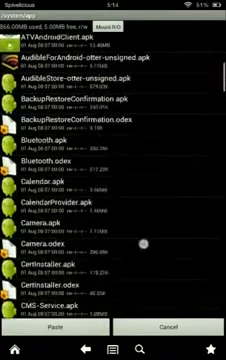
pyautogui.scroll(-3)
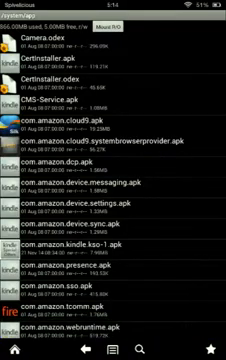
pyautogui.scroll(-3)
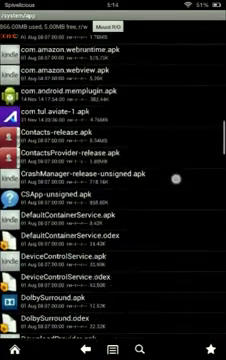
pyautogui.scroll(3)
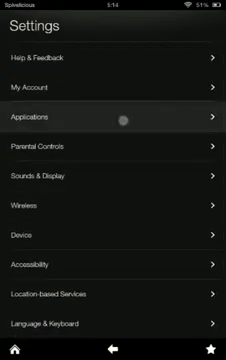
# - Open the Applications page of Kindle Fire Settings
pyautogui.click(113, 115)
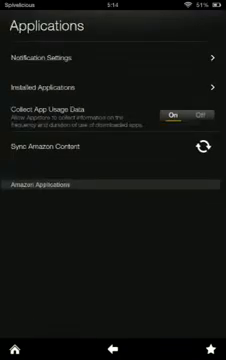